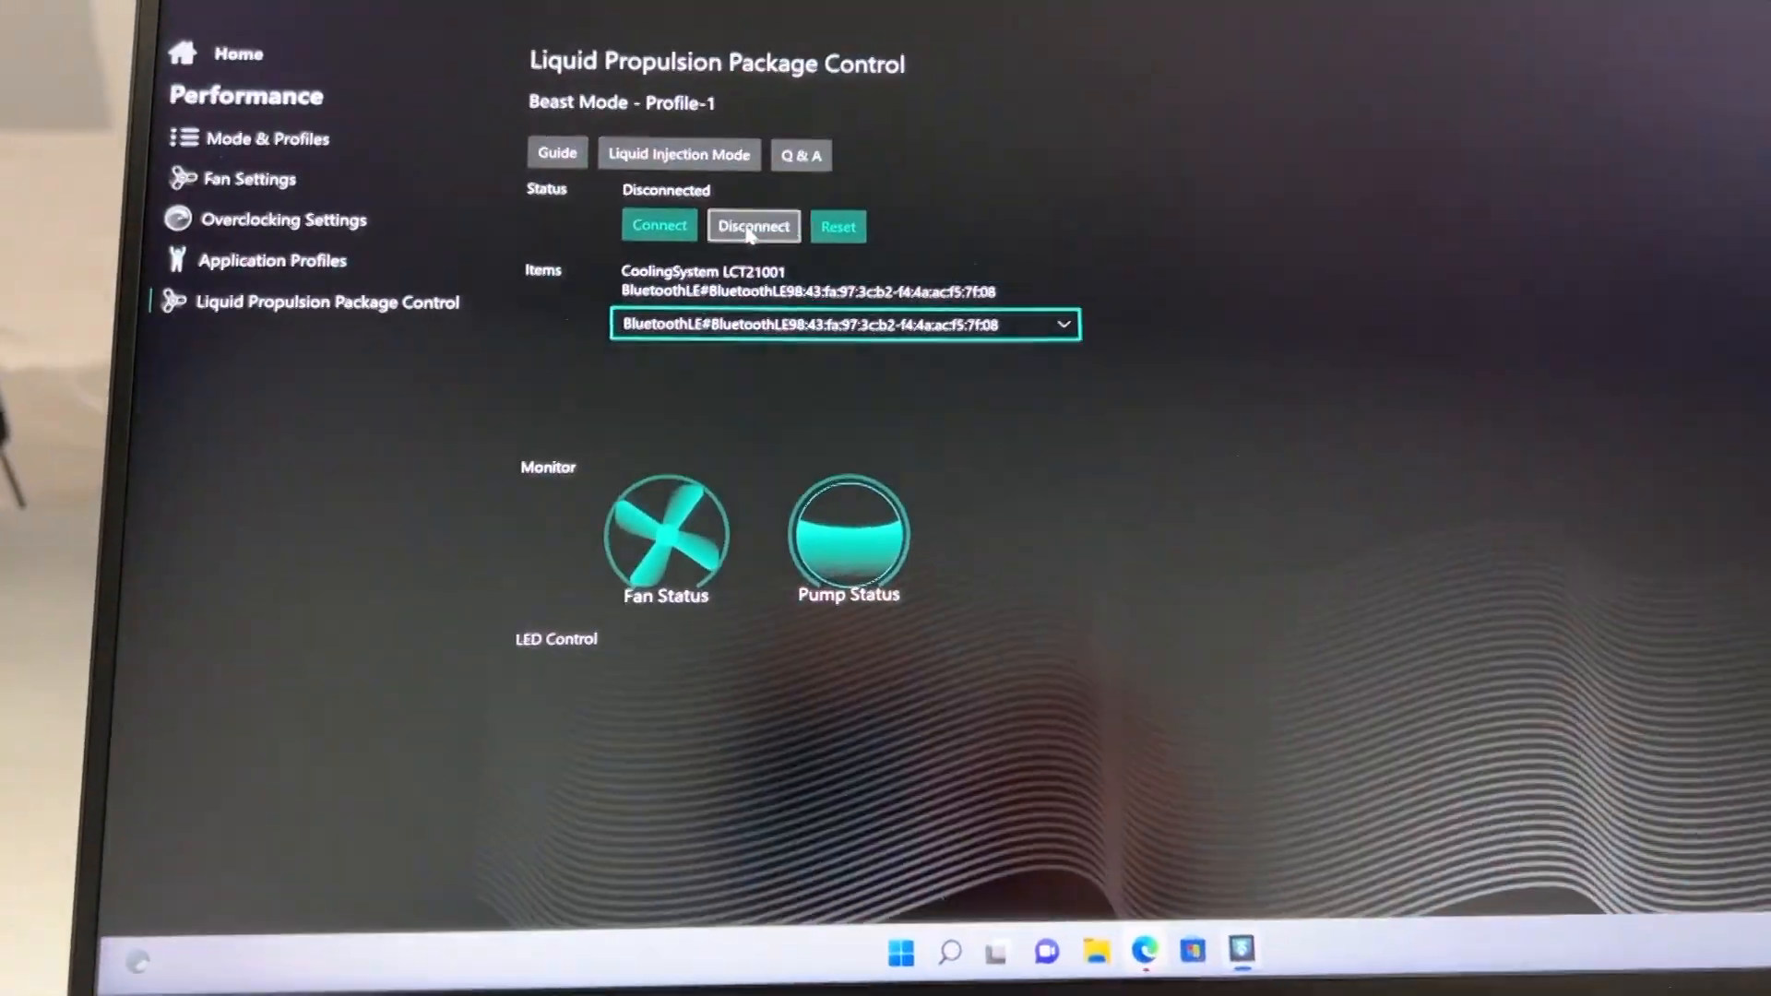
Connect the CoolingSystem LCT21001 liquid cooling package from the Status area.
click(659, 225)
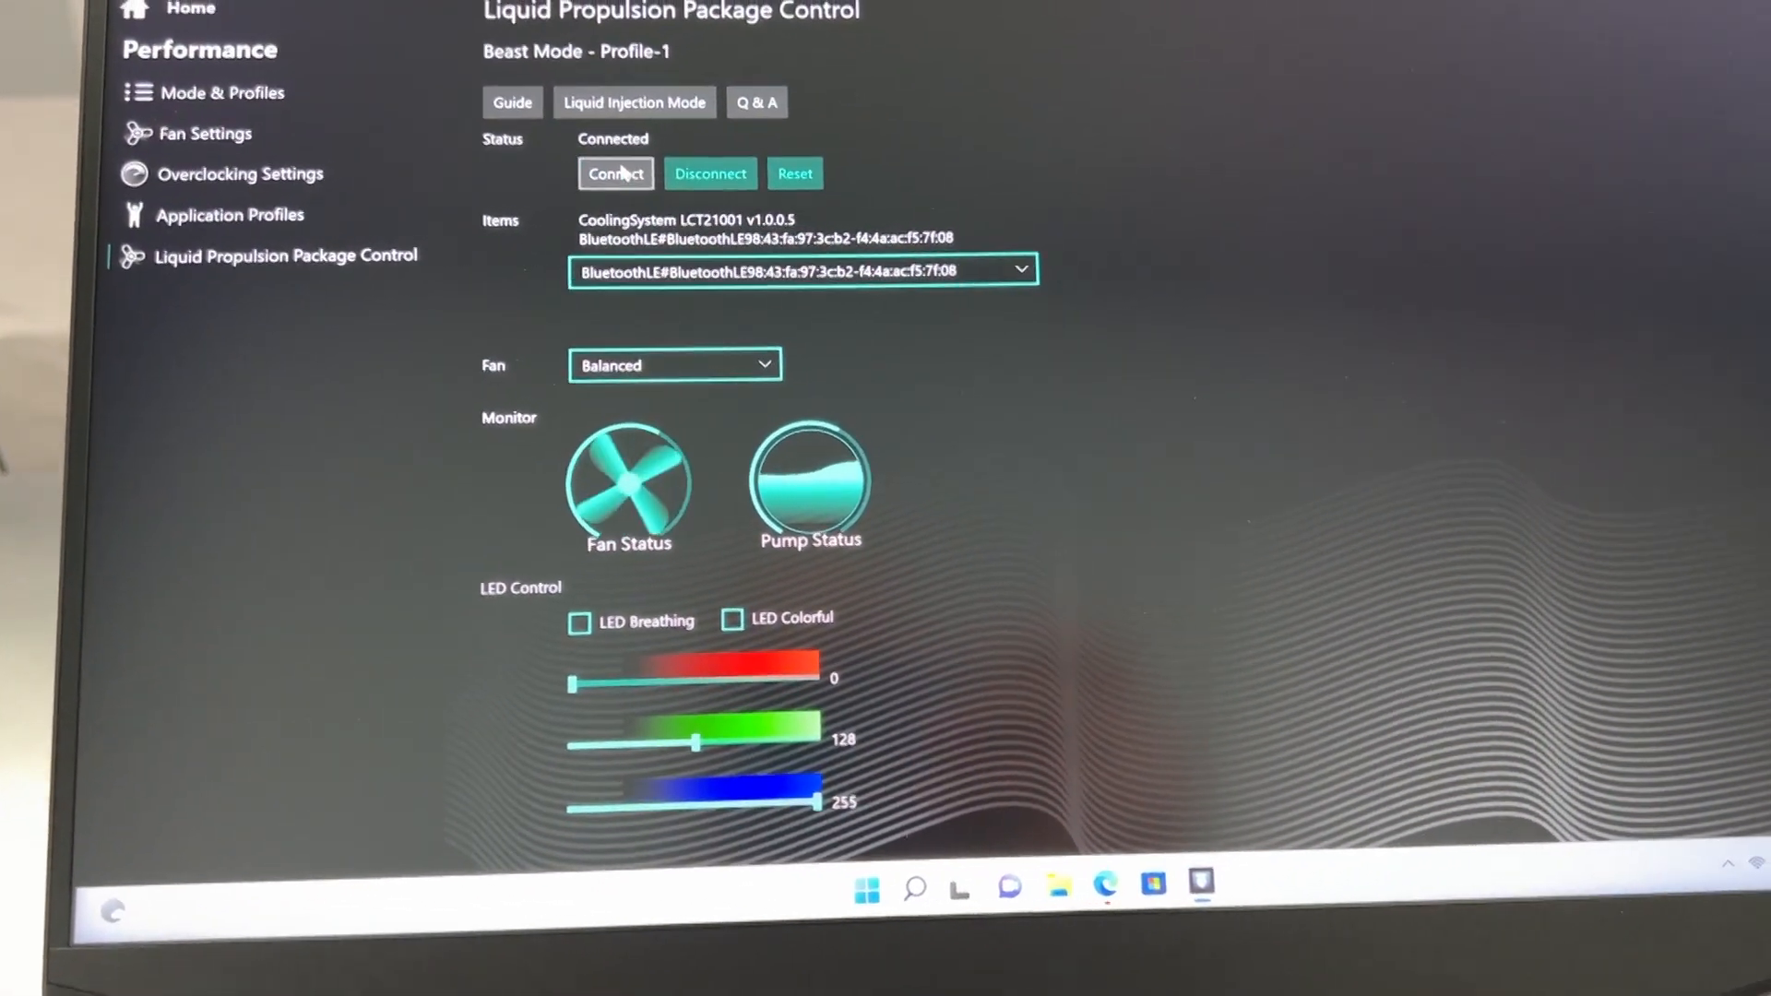